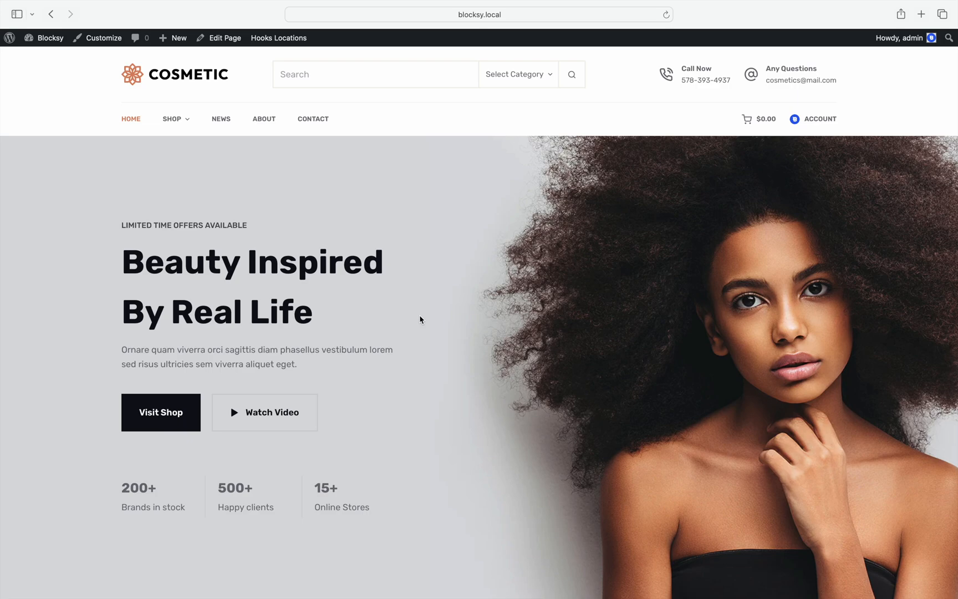
mouse_move(263, 207)
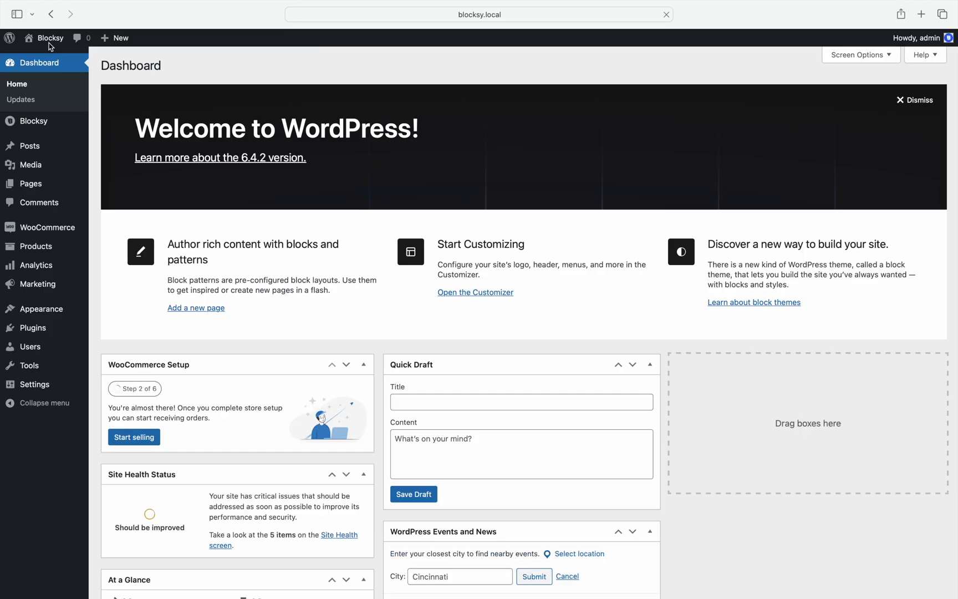
Step: Show Blocksy's Extensions list from the WordPress admin sidebar
left_click(33, 121)
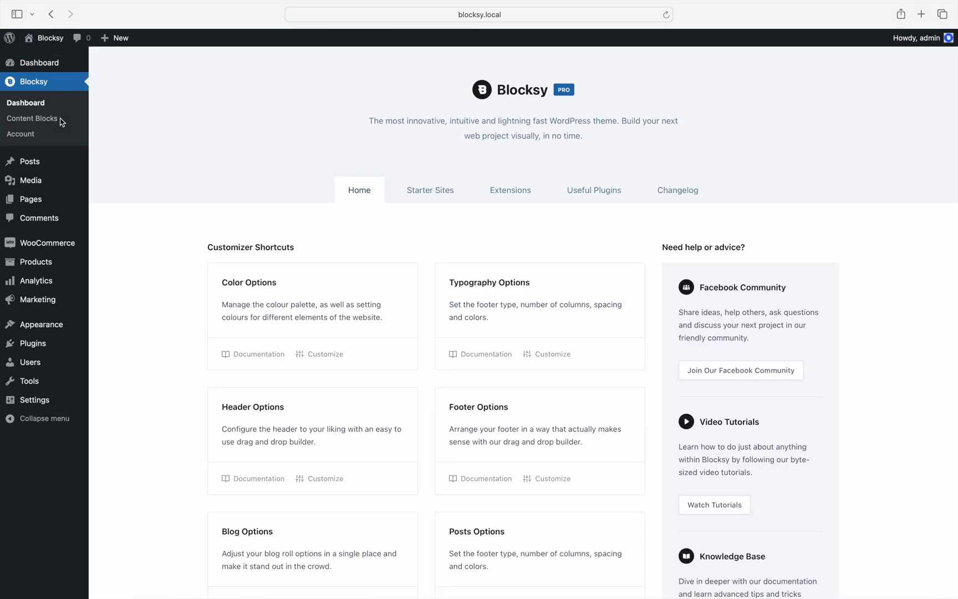
mouse_move(451, 210)
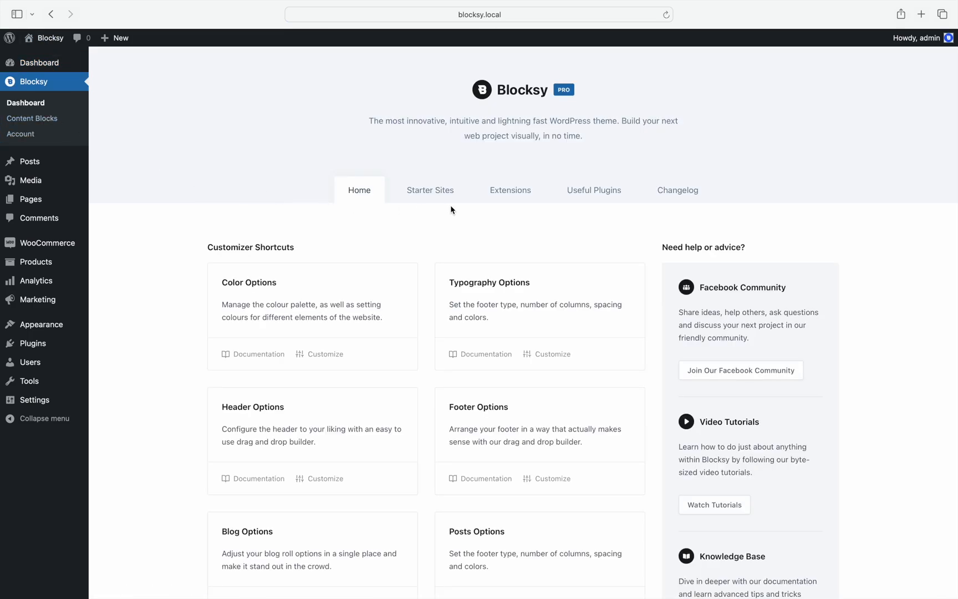
left_click(510, 190)
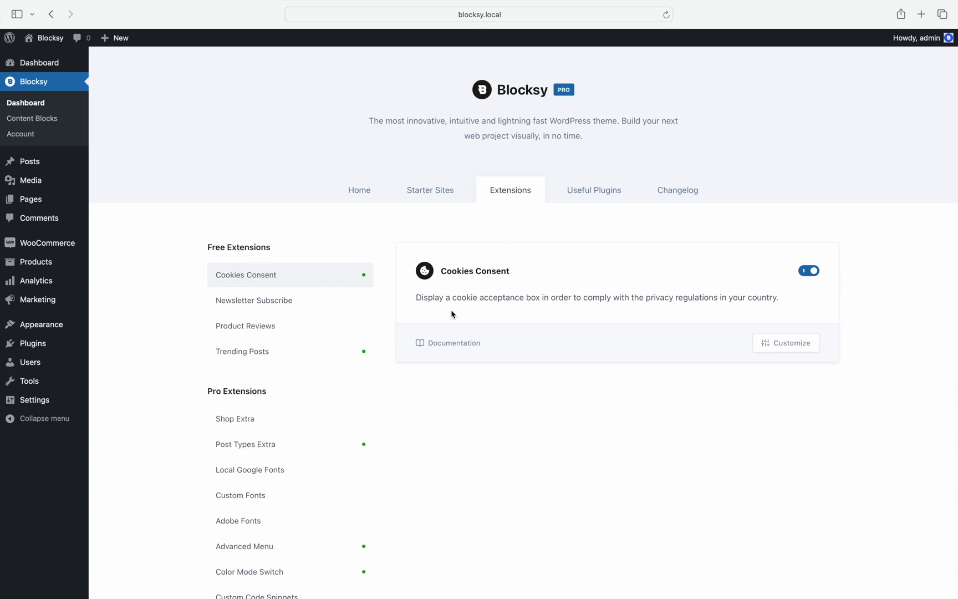
mouse_move(390, 325)
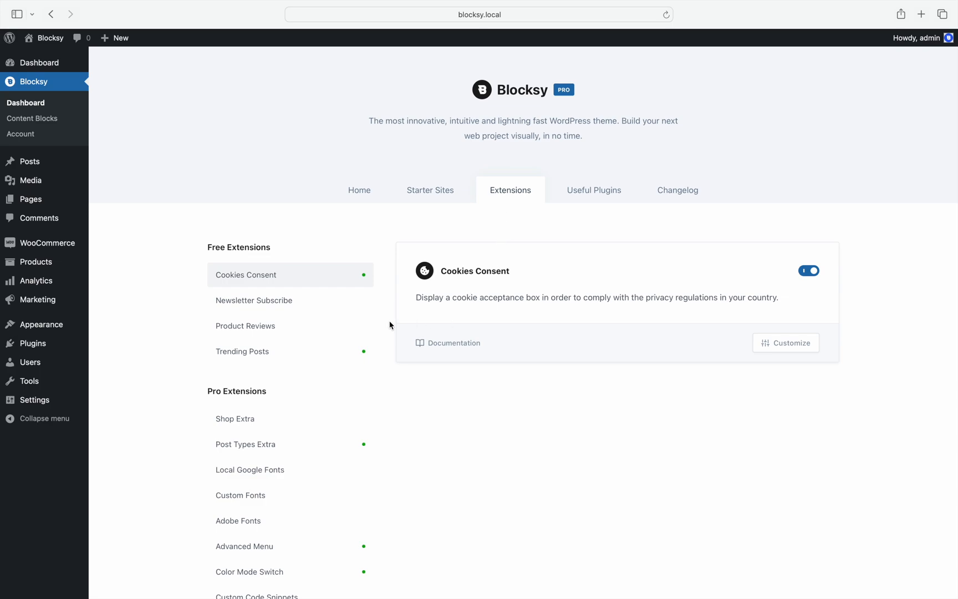
mouse_move(385, 439)
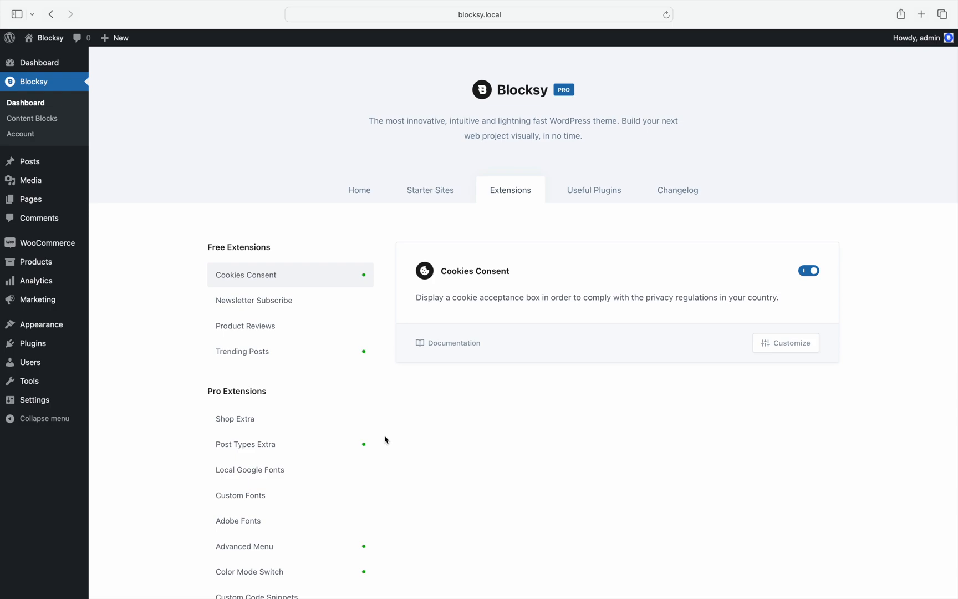
Step: Enable the Newsletter Subscribe free extension, revealing its Demo provider and list settings
left_click(254, 301)
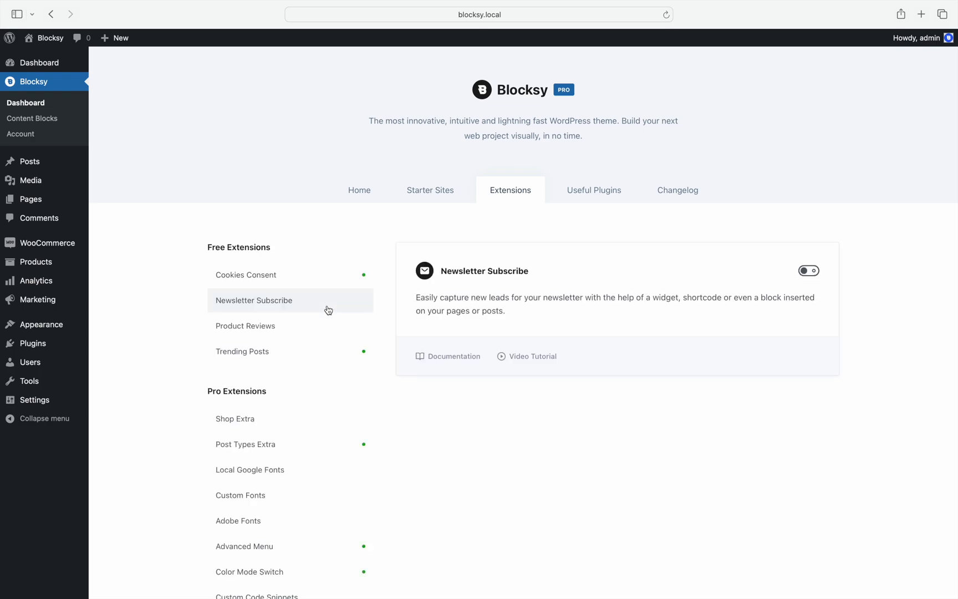
mouse_move(793, 310)
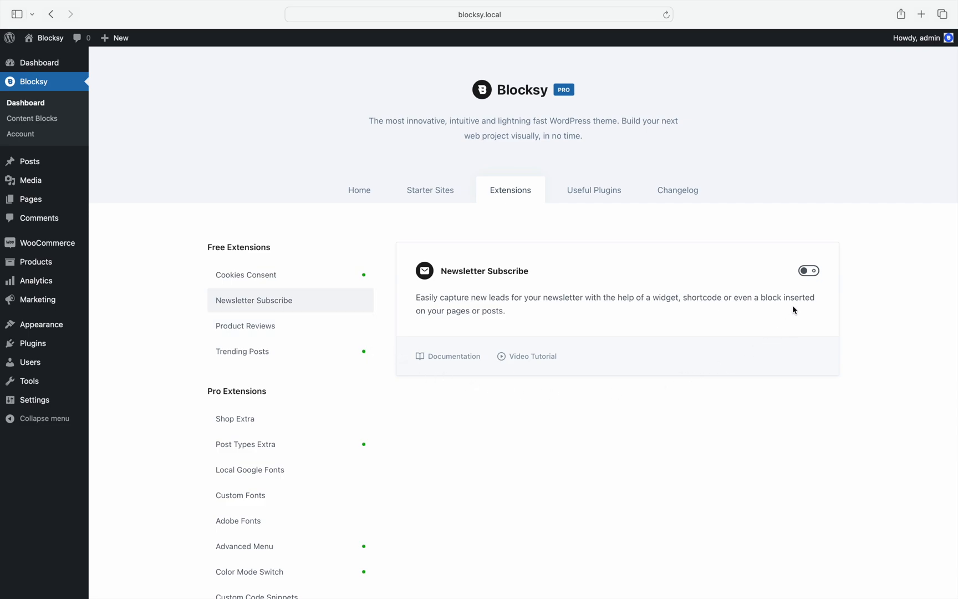
left_click(807, 270)
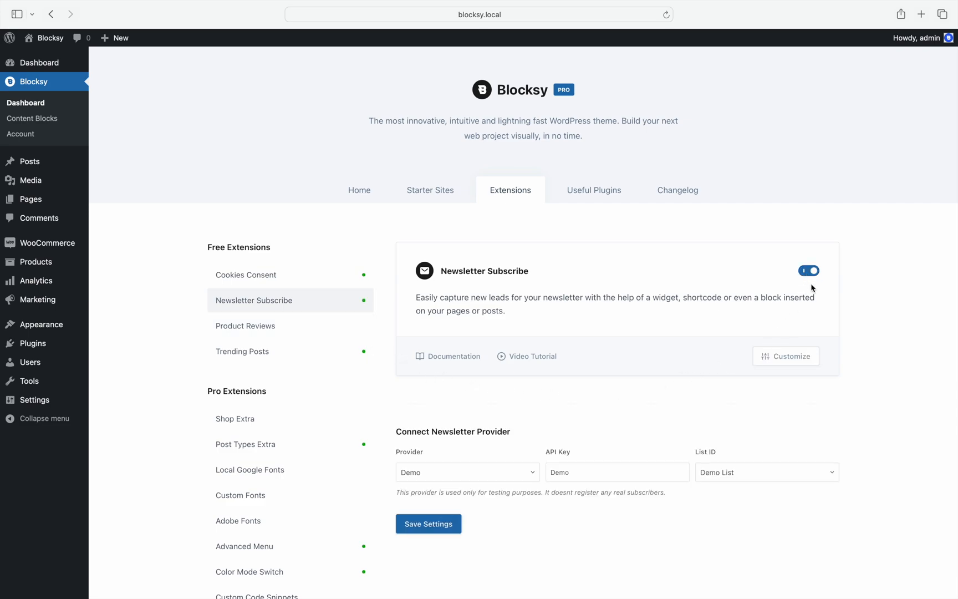
mouse_move(832, 436)
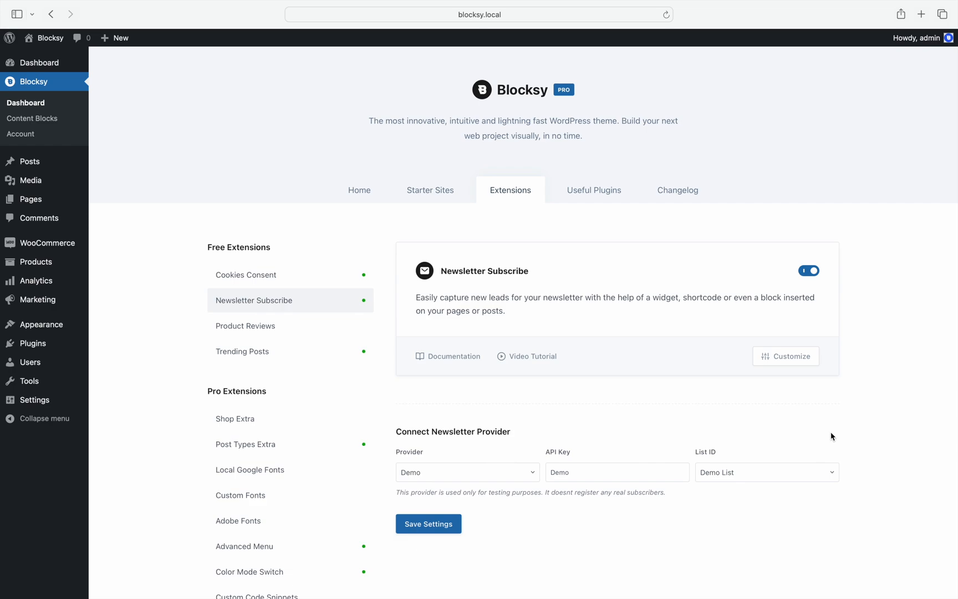
mouse_move(460, 366)
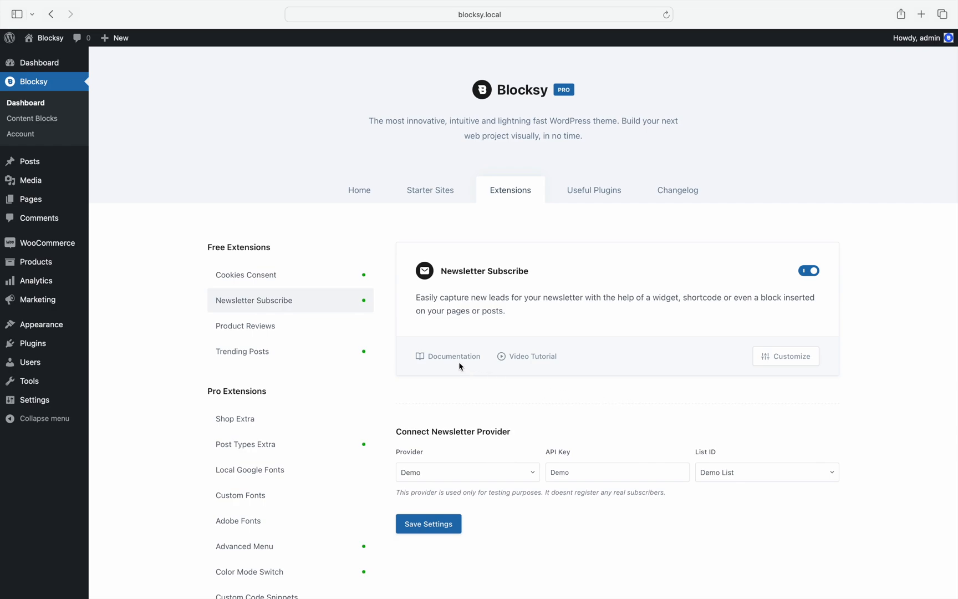
mouse_move(512, 358)
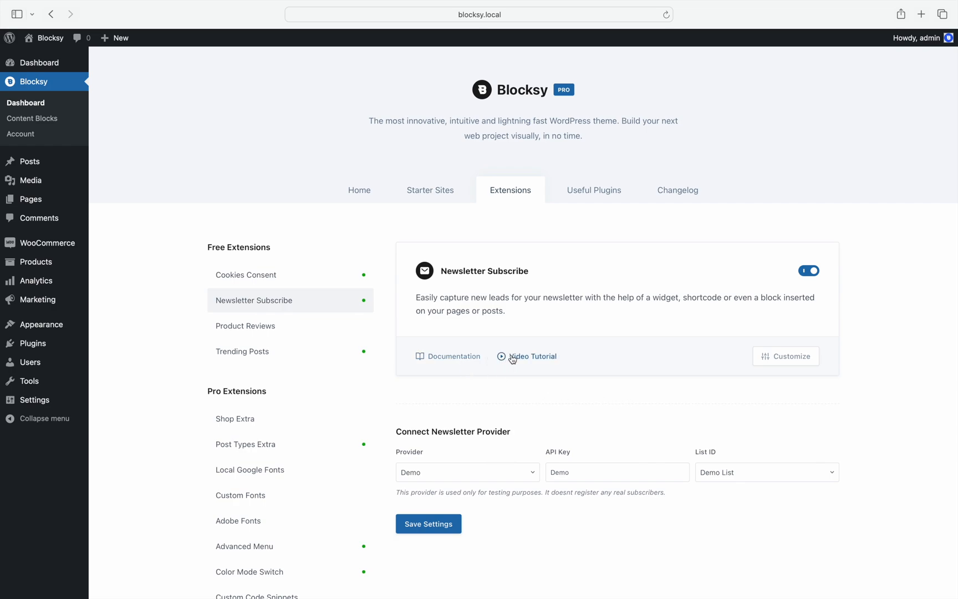
mouse_move(767, 377)
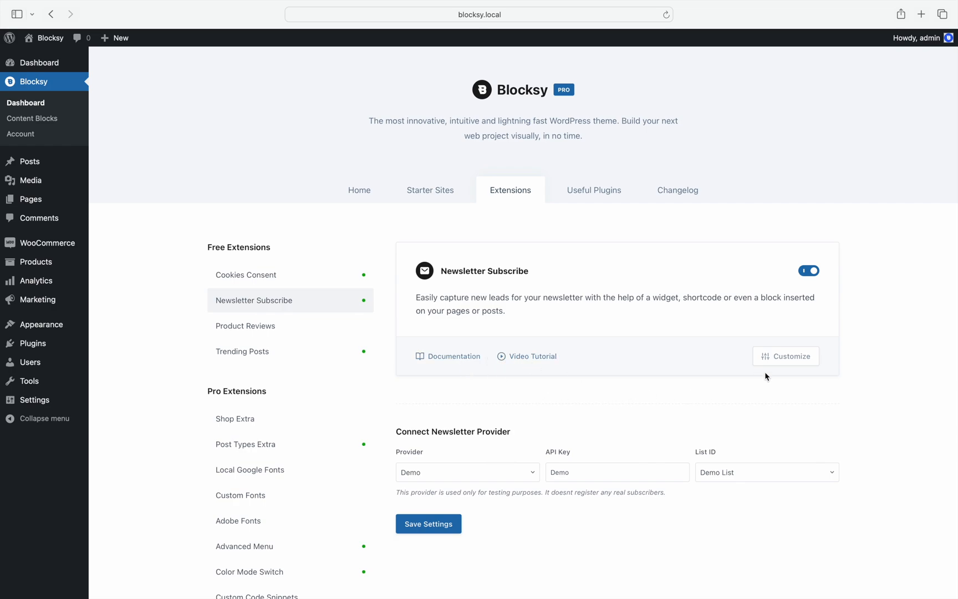
mouse_move(720, 373)
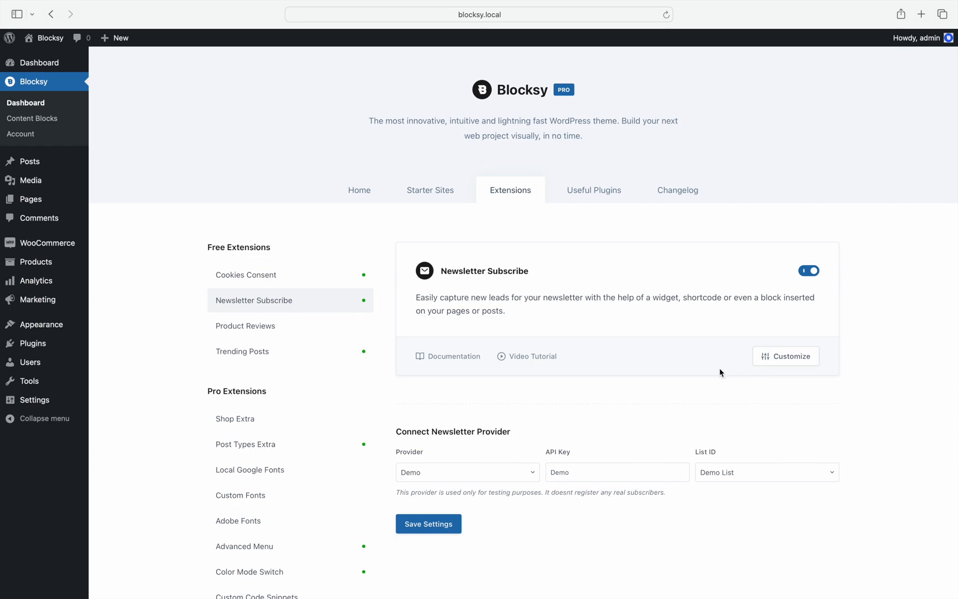
mouse_move(341, 434)
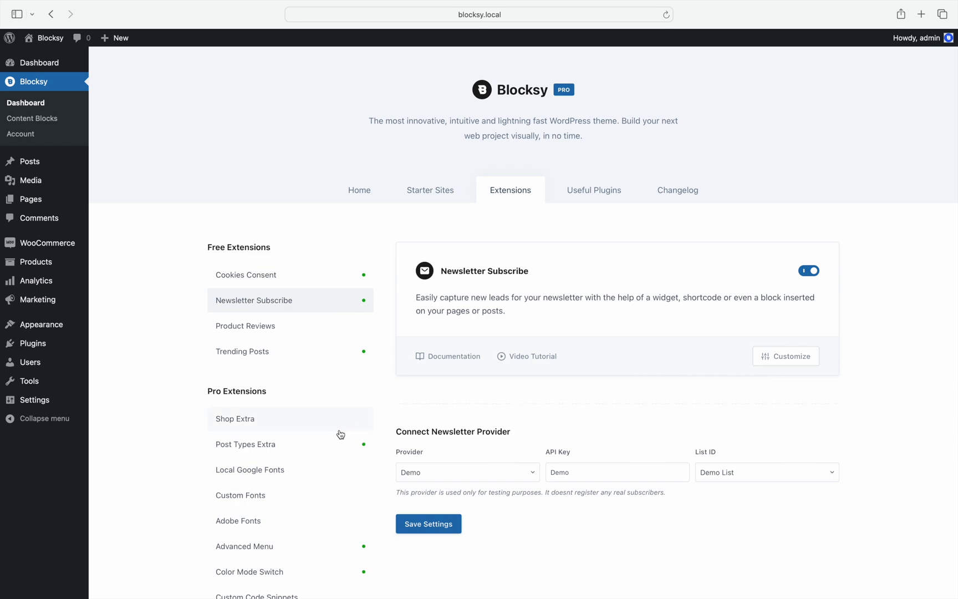
Step: Show the Shop Extra pro extension's description while it is still switched off
left_click(235, 418)
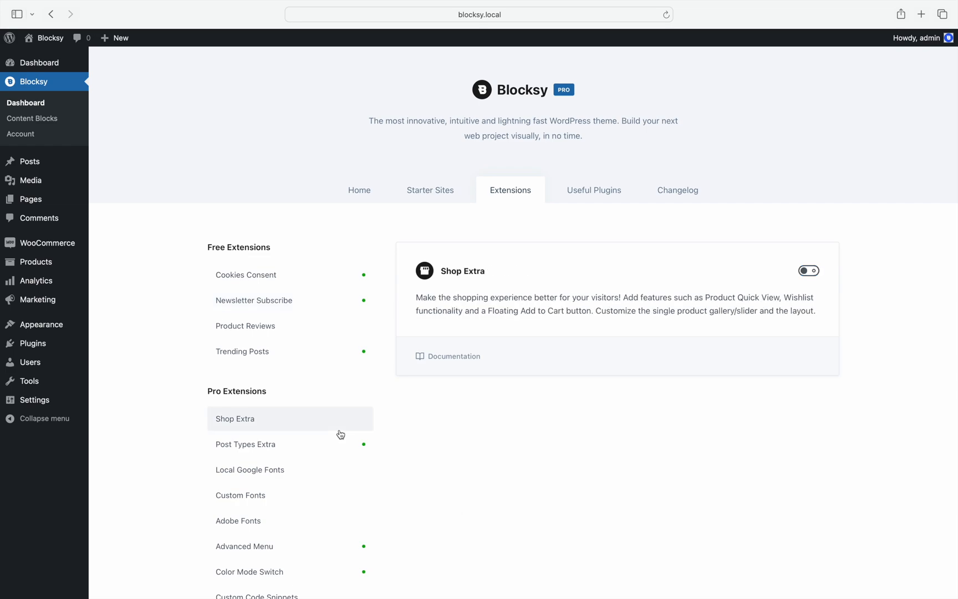
mouse_move(647, 386)
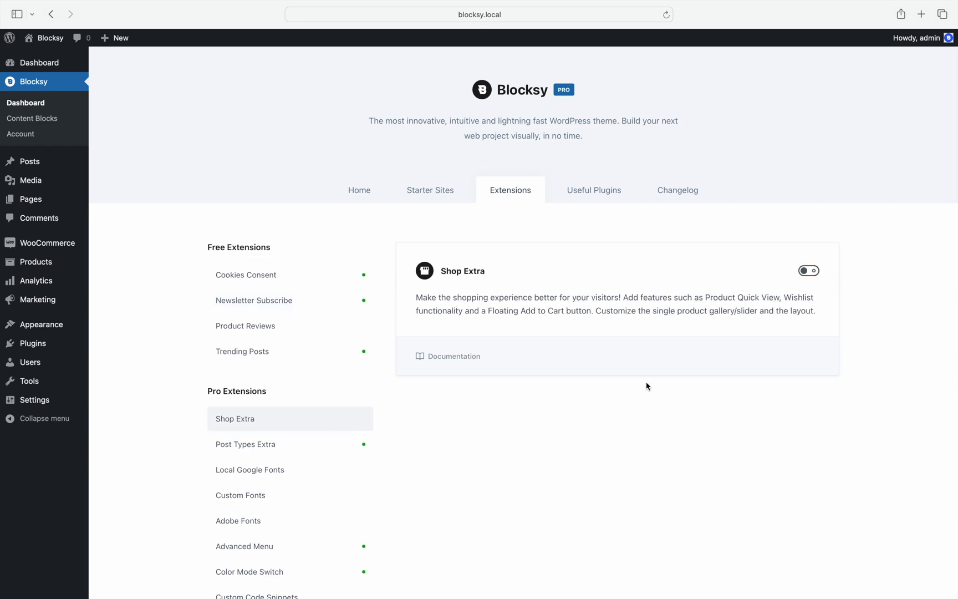
Step: Enable Shop Extra and review its Floating Cart, Quick View, Filters and Wishlist modules
left_click(808, 270)
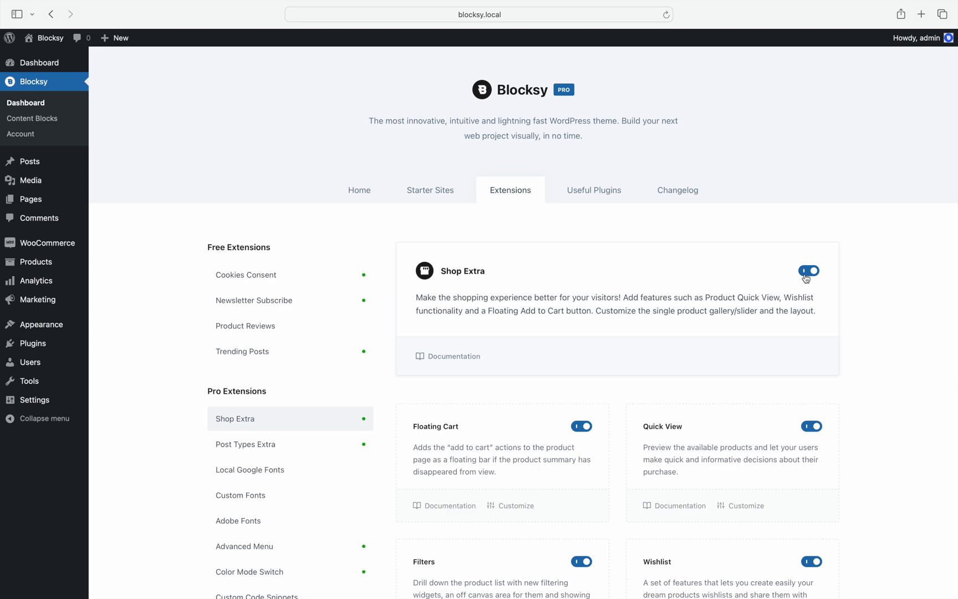
scroll("down", 3)
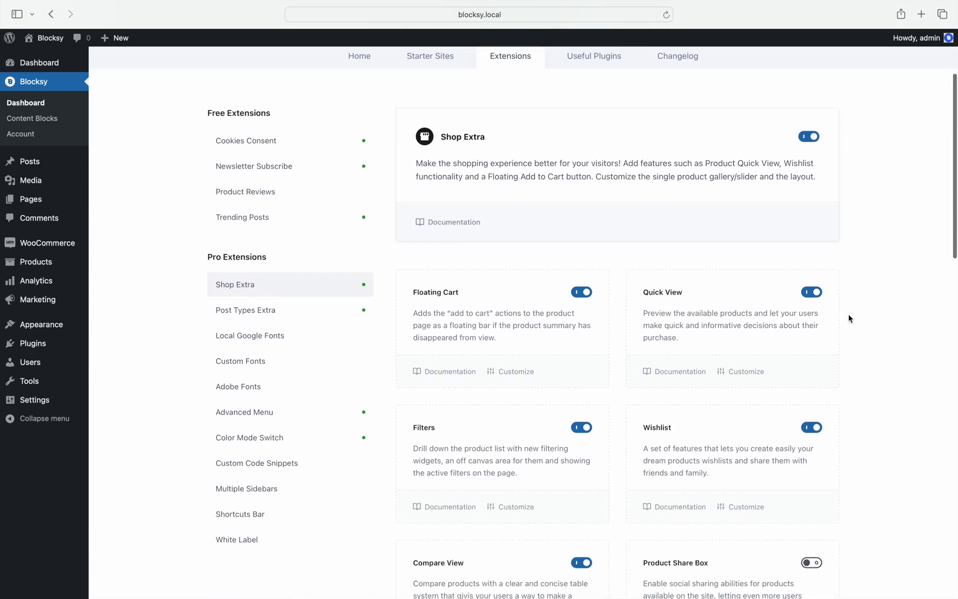
scroll("down", 3)
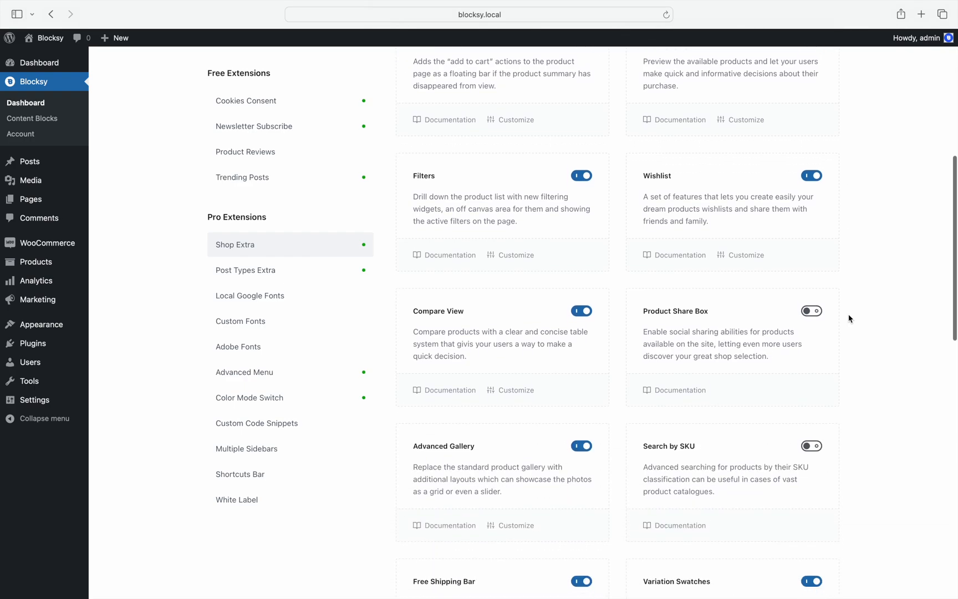
scroll("down", 3)
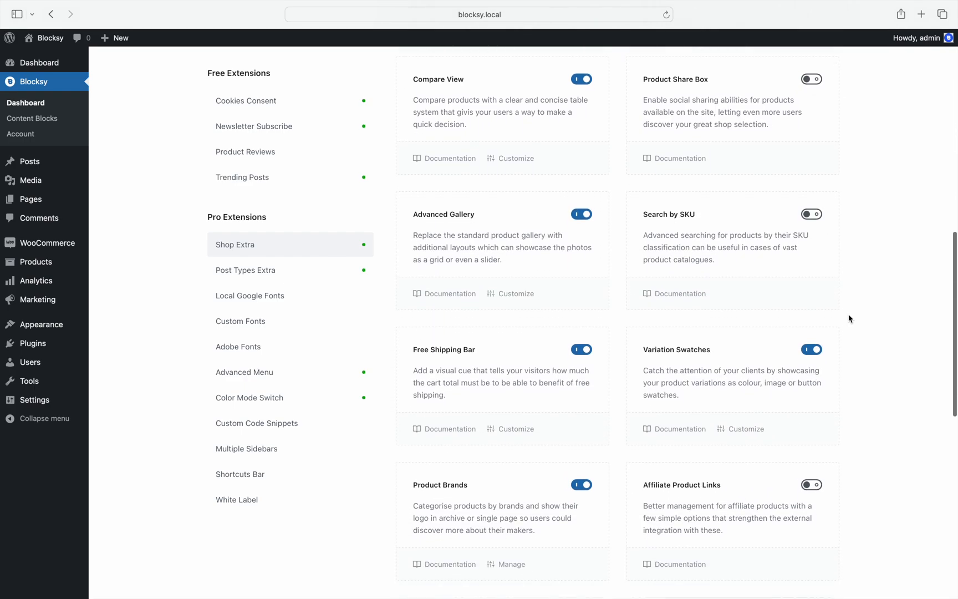
scroll("up", 3)
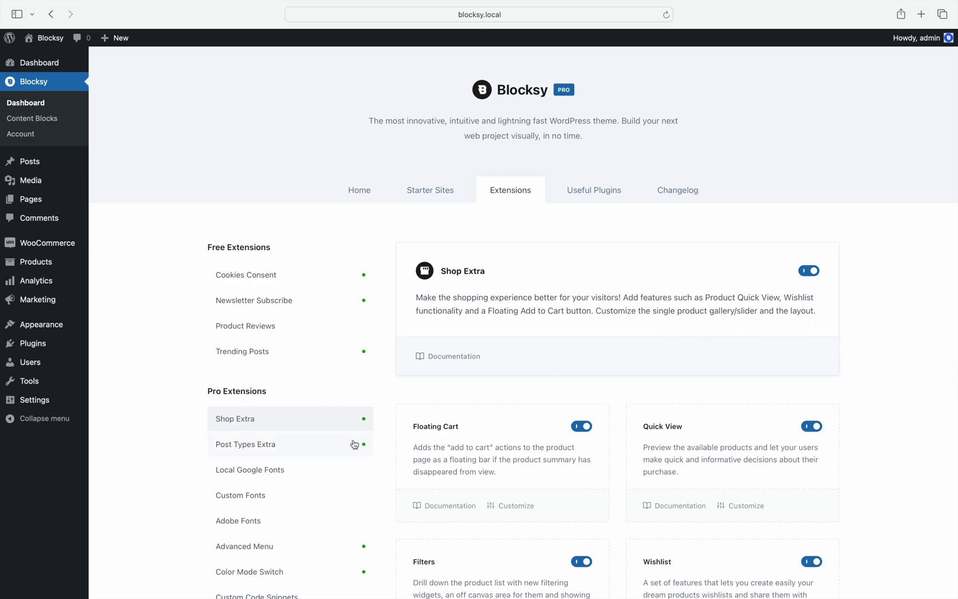
Step: Show the enabled Post Types Extra extension with Read Time and Dynamic Data modules off
left_click(246, 444)
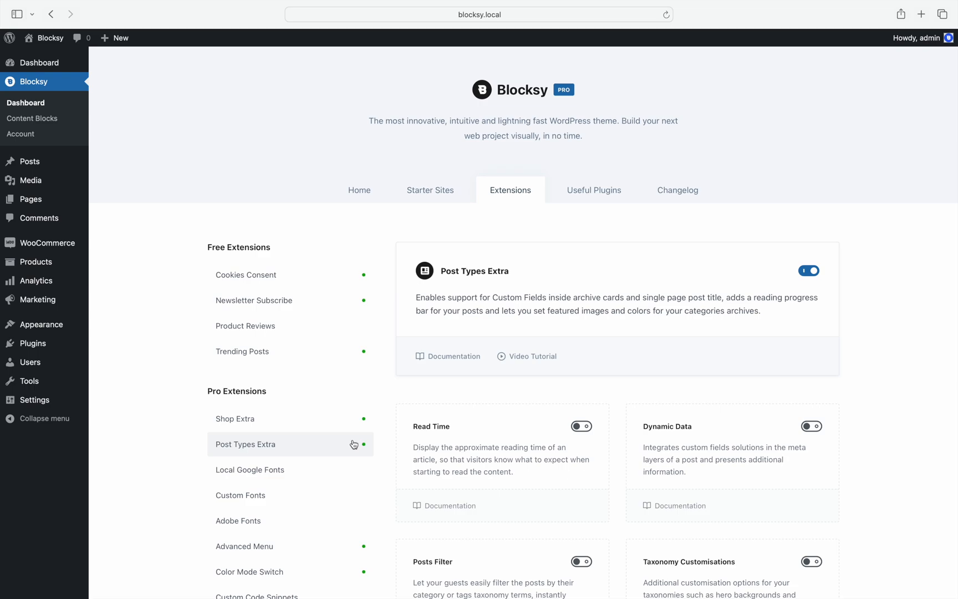
mouse_move(419, 429)
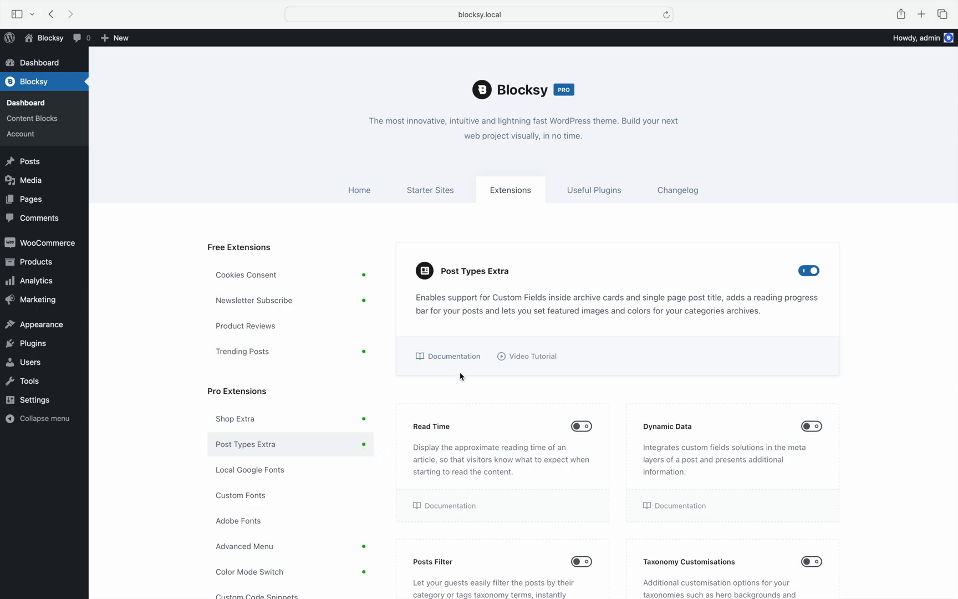
mouse_move(525, 371)
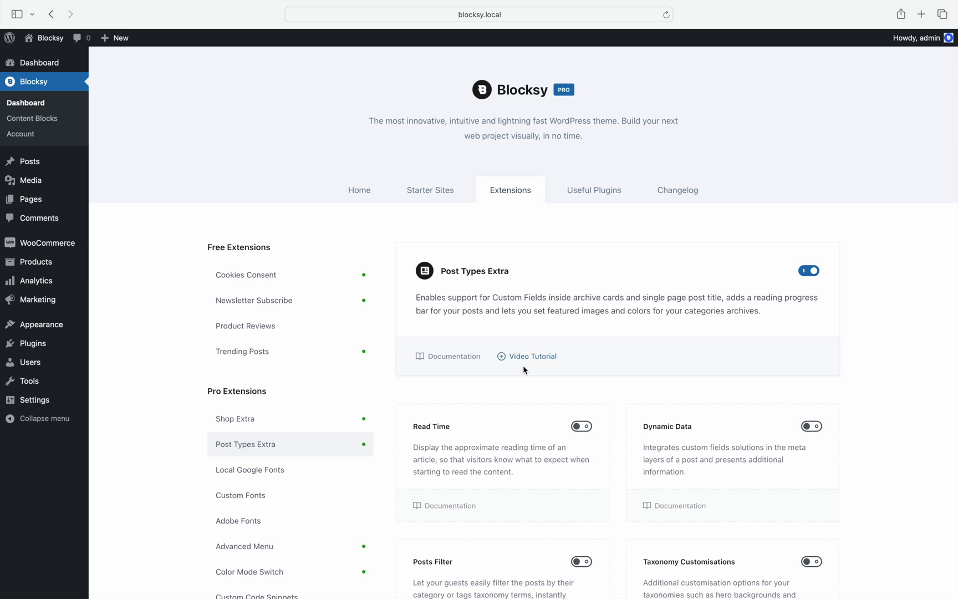
mouse_move(538, 385)
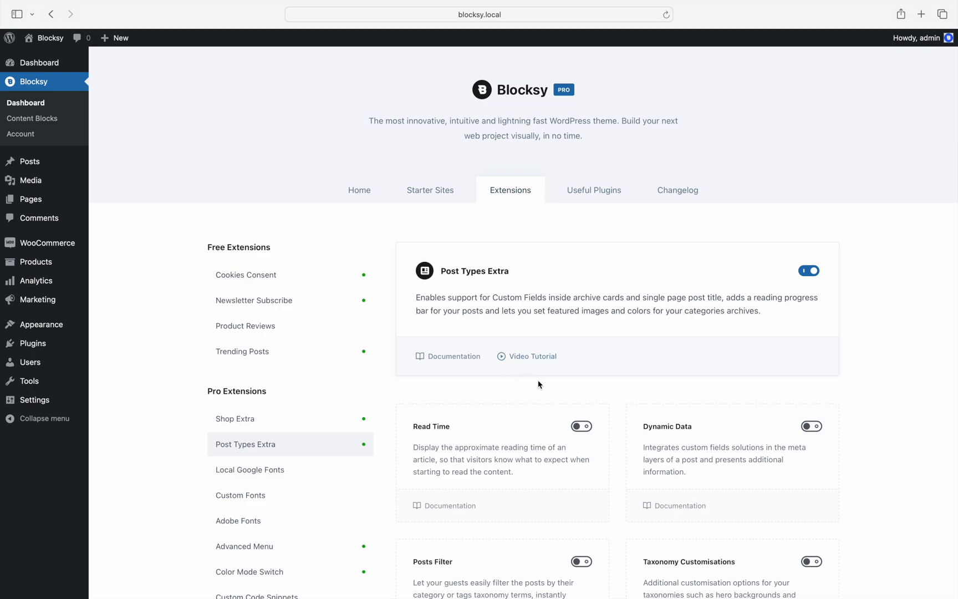